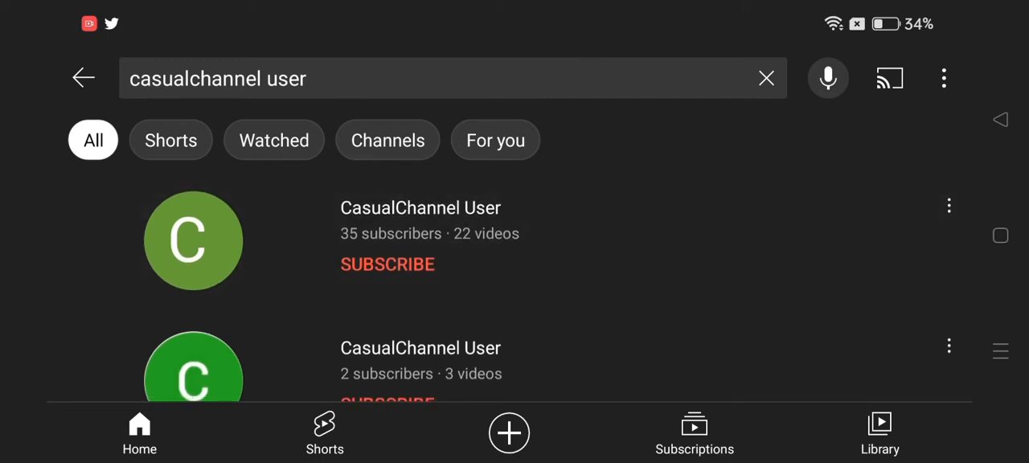
# - Open the CasualChannel User search result and view its About details
pyautogui.click(193, 241)
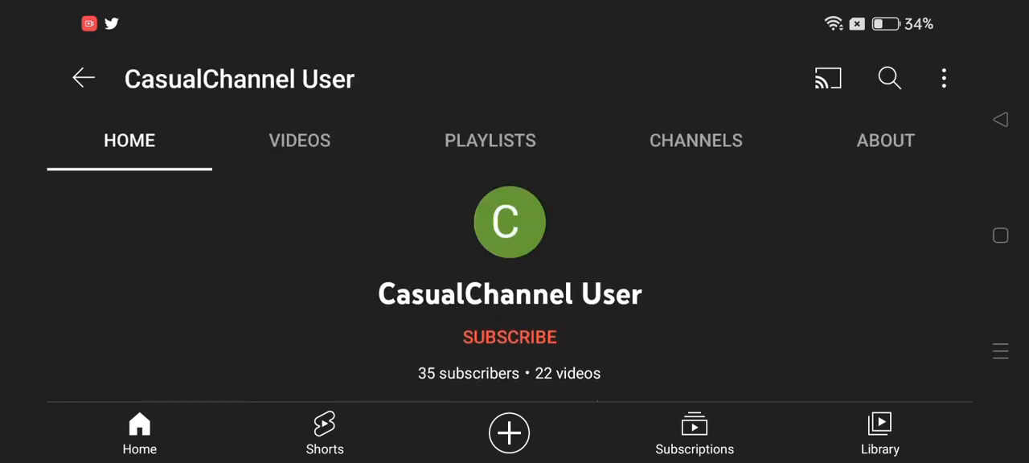
pyautogui.click(885, 140)
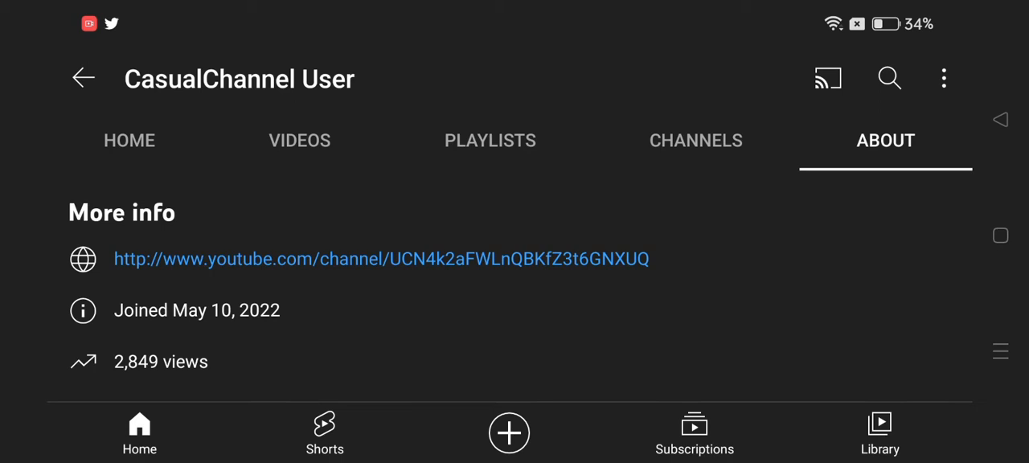
# - Browse the channel's uploaded videos, such as Snowboarding, Mia and Switzerland Marathon Light
pyautogui.click(299, 140)
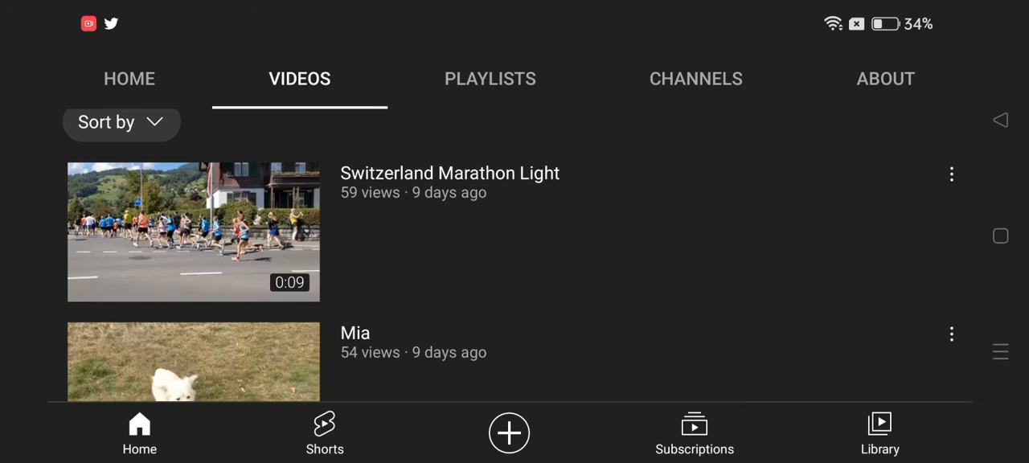
pyautogui.scroll(-3)
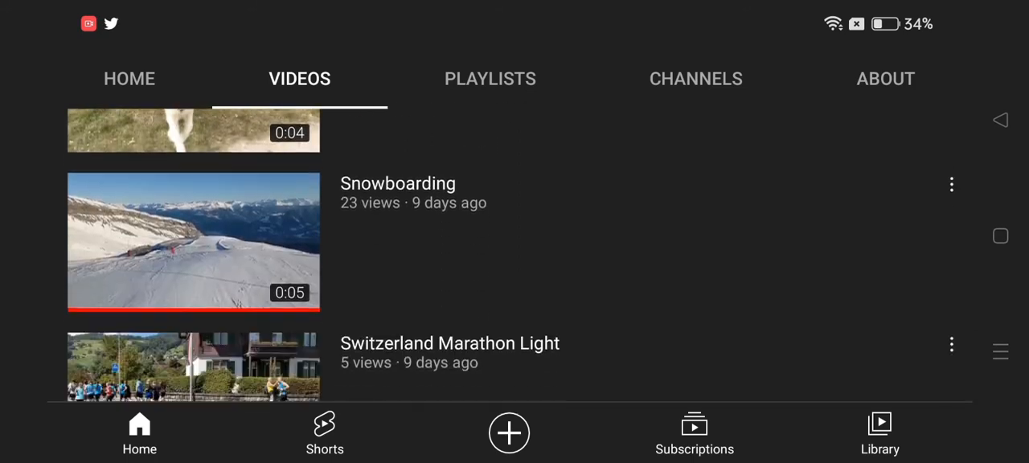
pyautogui.scroll(-3)
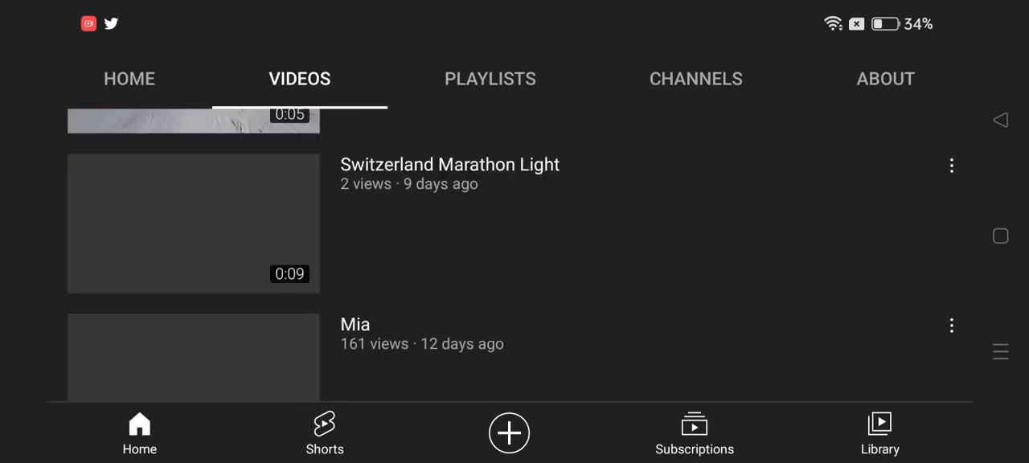
pyautogui.scroll(-3)
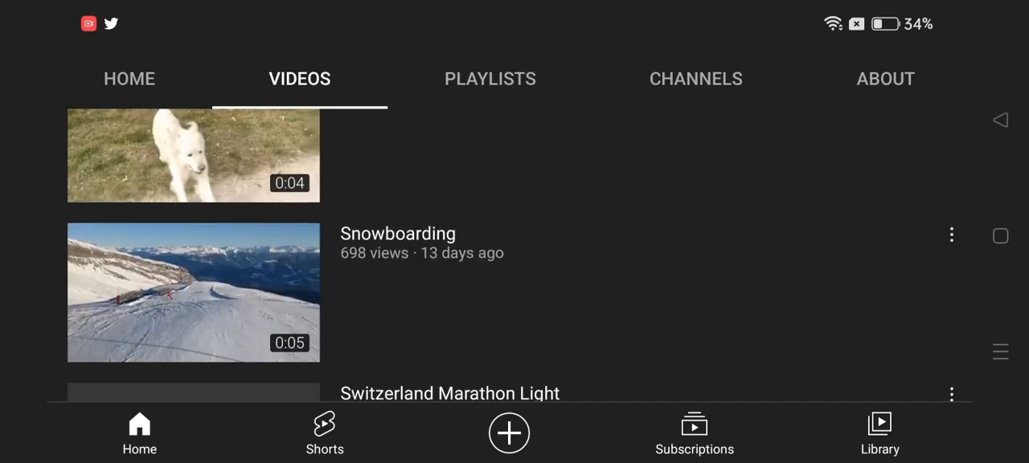
pyautogui.scroll(-3)
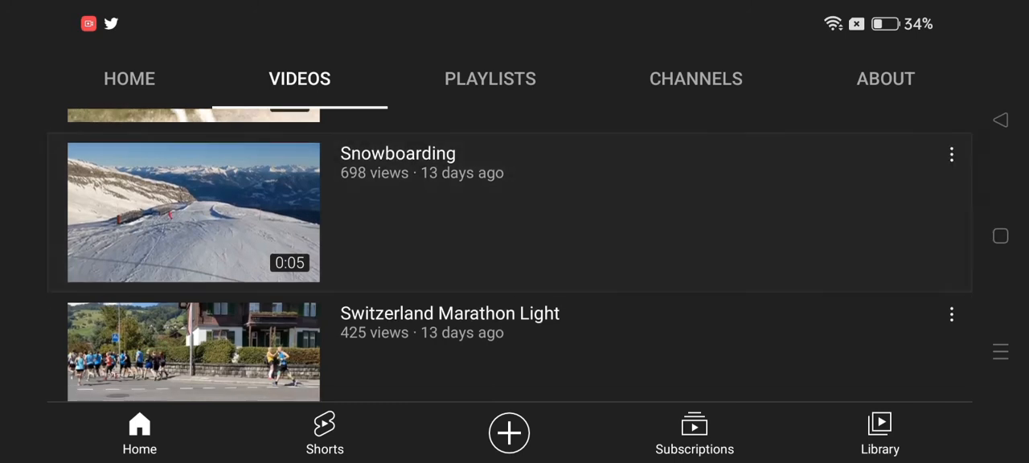
pyautogui.scroll(-3)
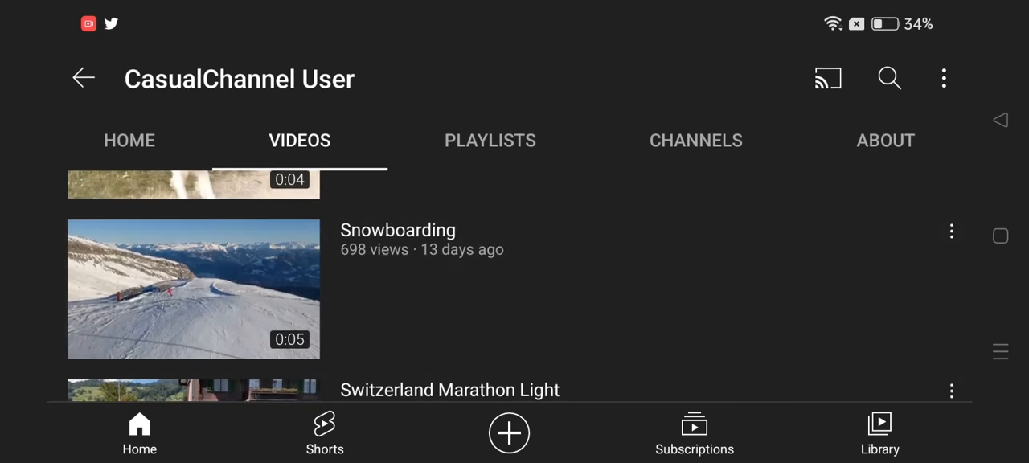
# - View the About details again, then go to the channel home with 35 subscribers
pyautogui.click(193, 289)
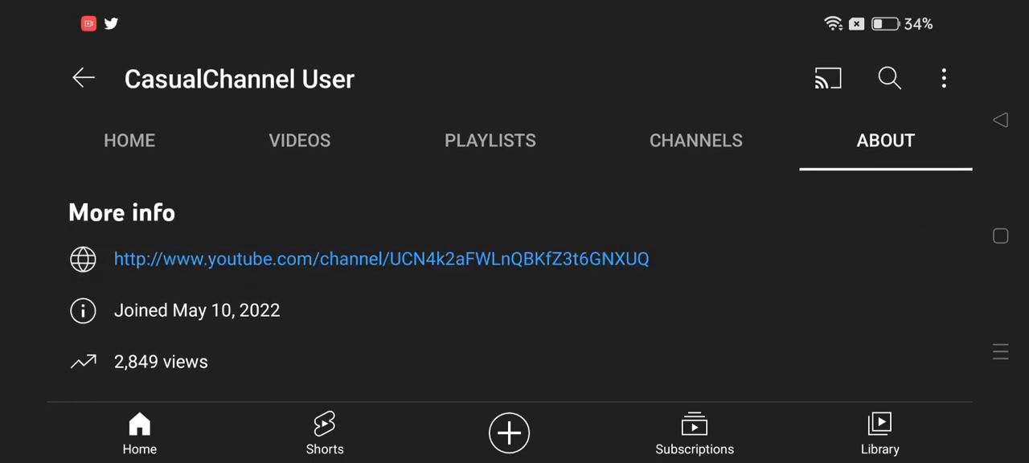
pyautogui.click(129, 140)
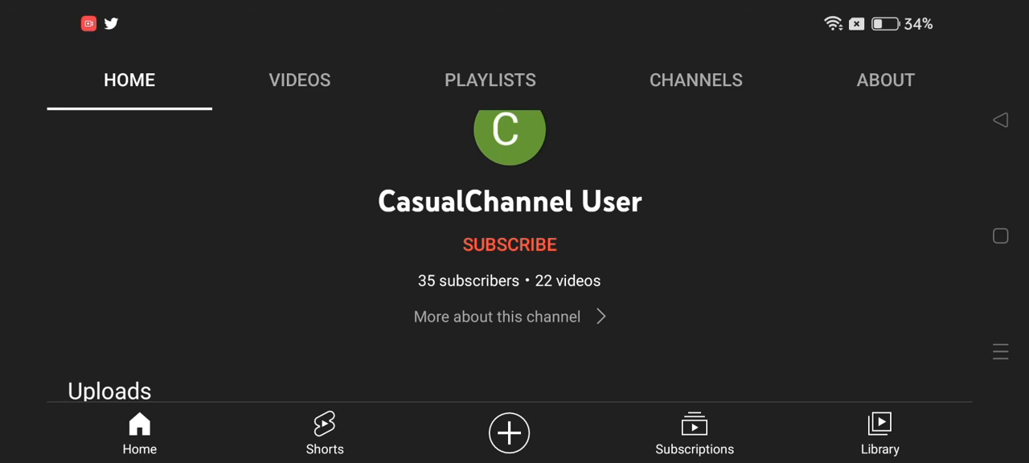
# - Browse the Videos list again, showing Snowboarding (85 views) and Switzerland Marathon Light (46)
pyautogui.click(299, 80)
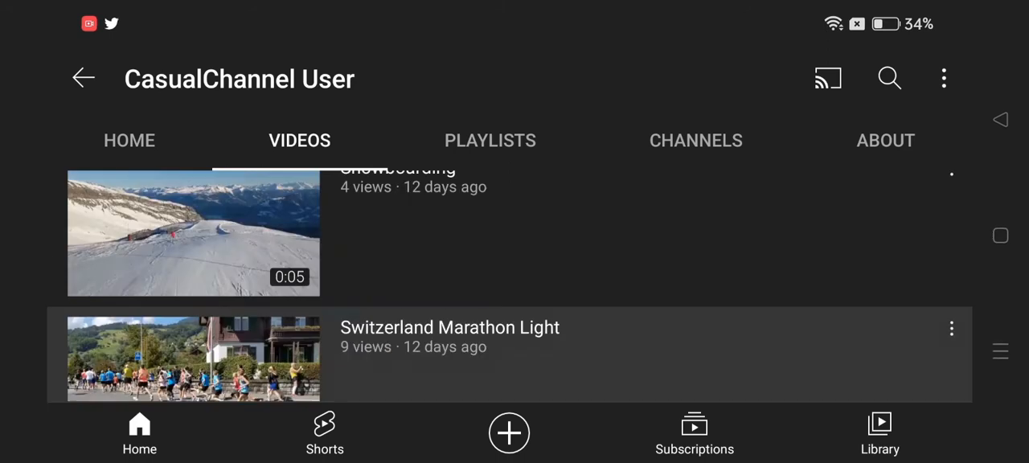
pyautogui.scroll(-3)
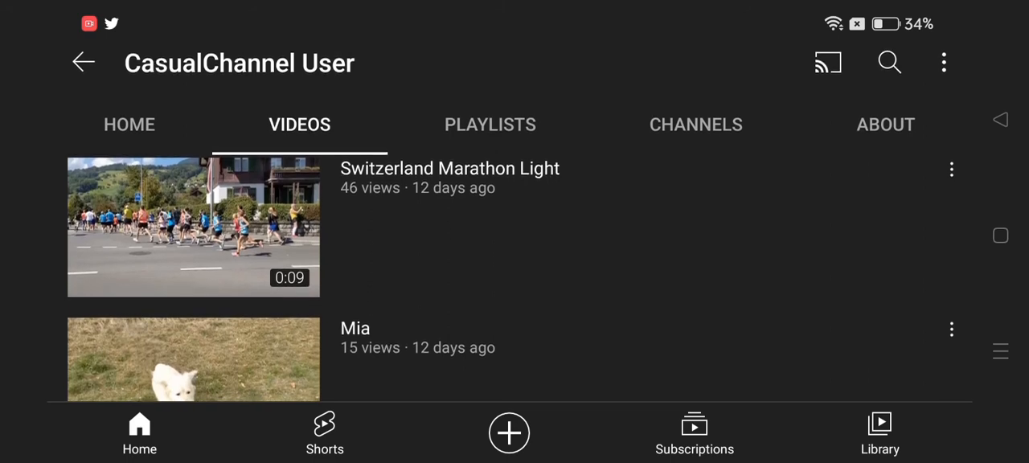
pyautogui.scroll(-3)
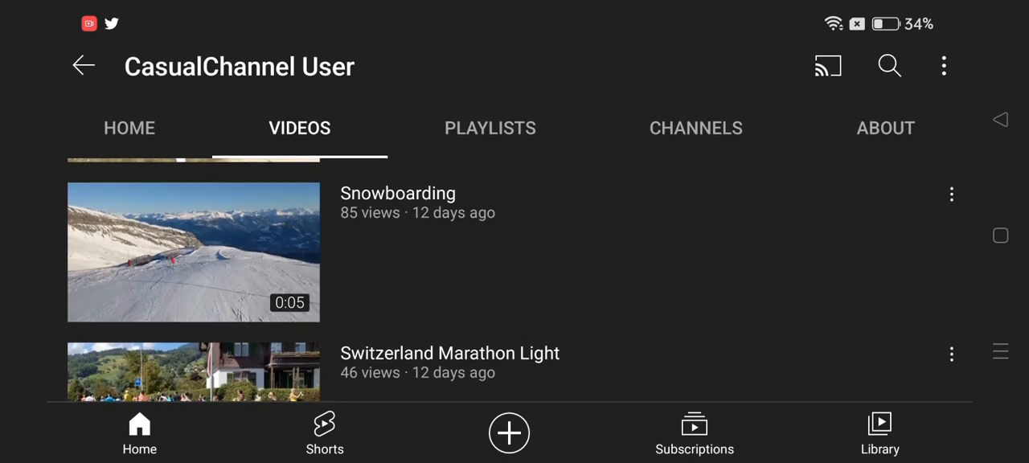
pyautogui.scroll(-3)
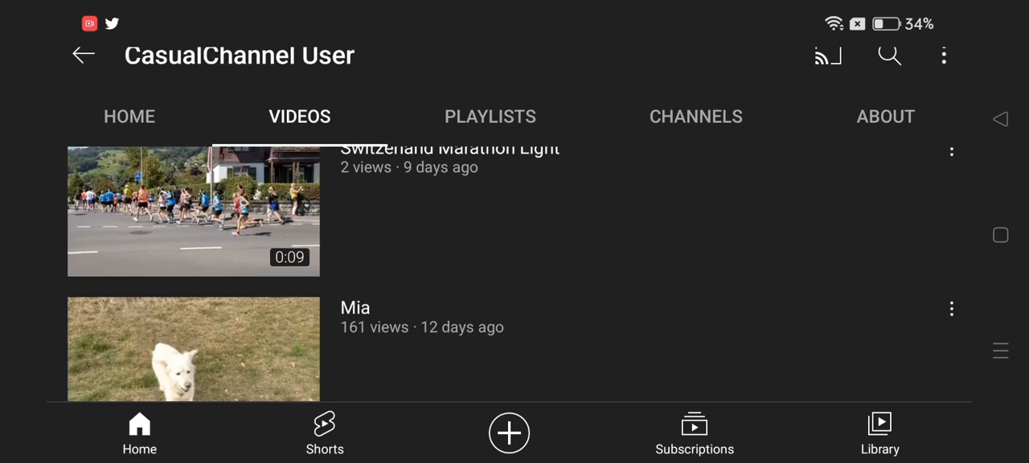
pyautogui.scroll(-3)
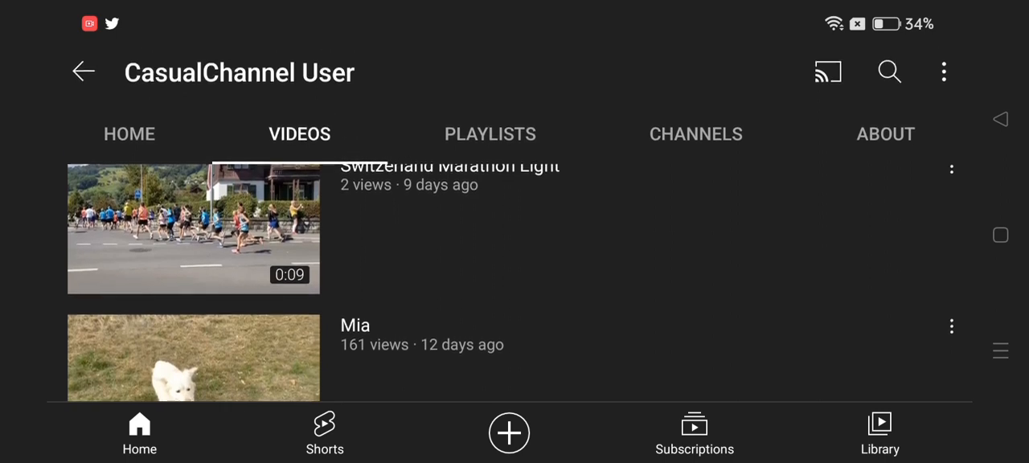